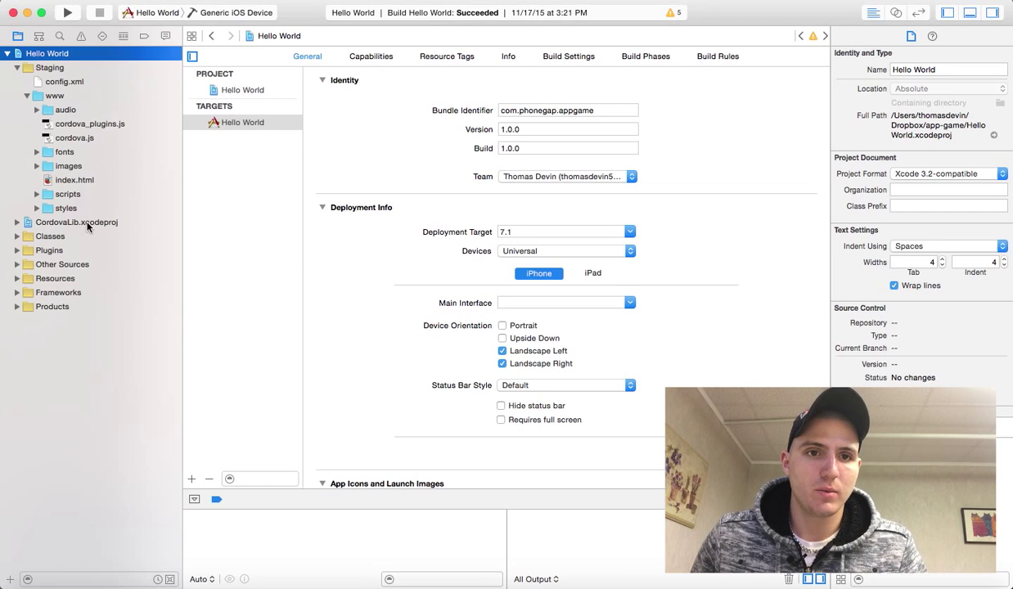
# Step: Select the CordovaLib.xcodeproj subproject and expand its contents in the navigator
pyautogui.click(76, 222)
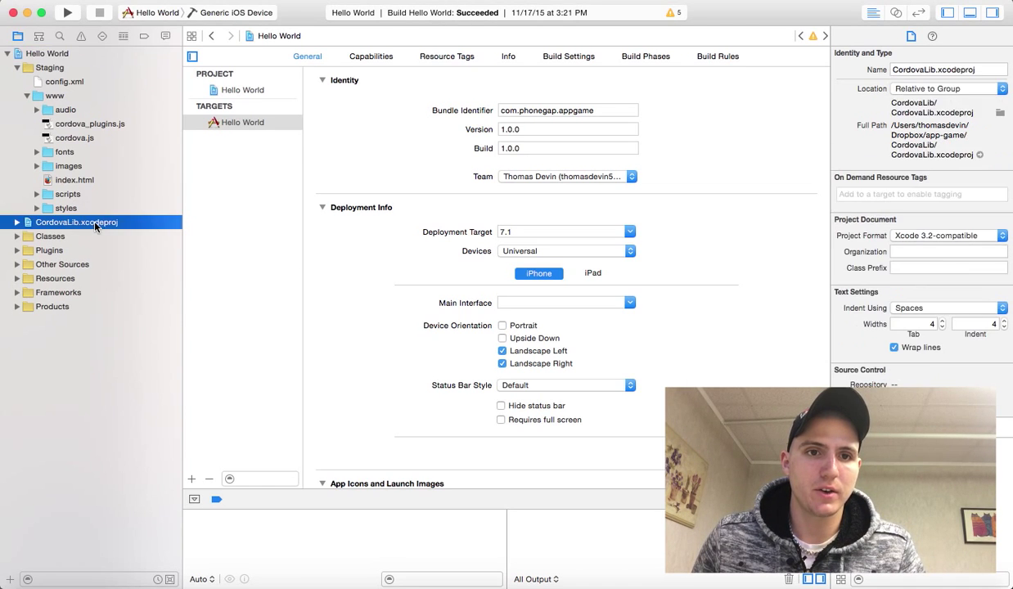
pyautogui.click(76, 222)
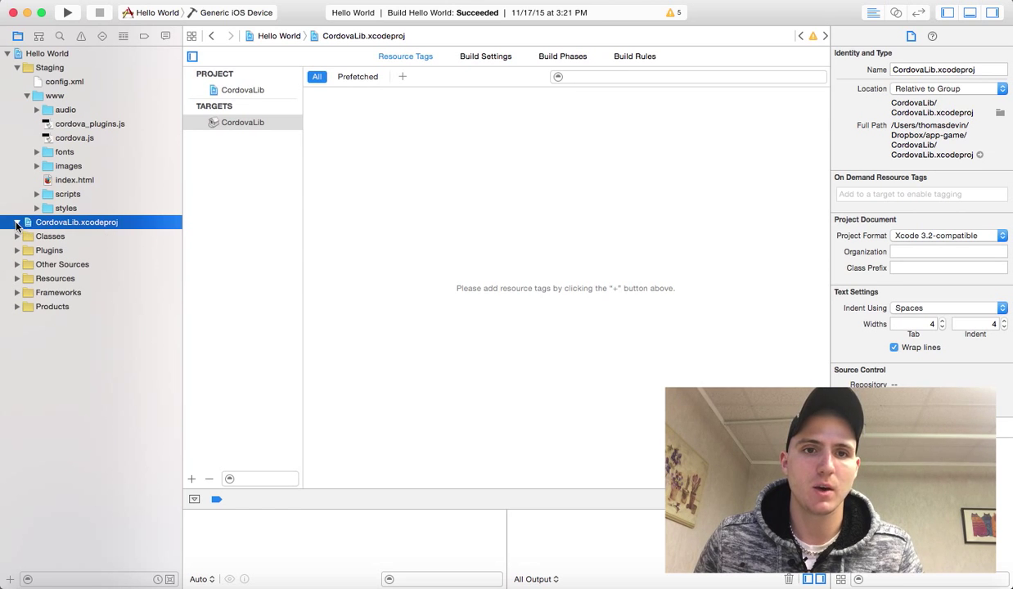
pyautogui.click(16, 222)
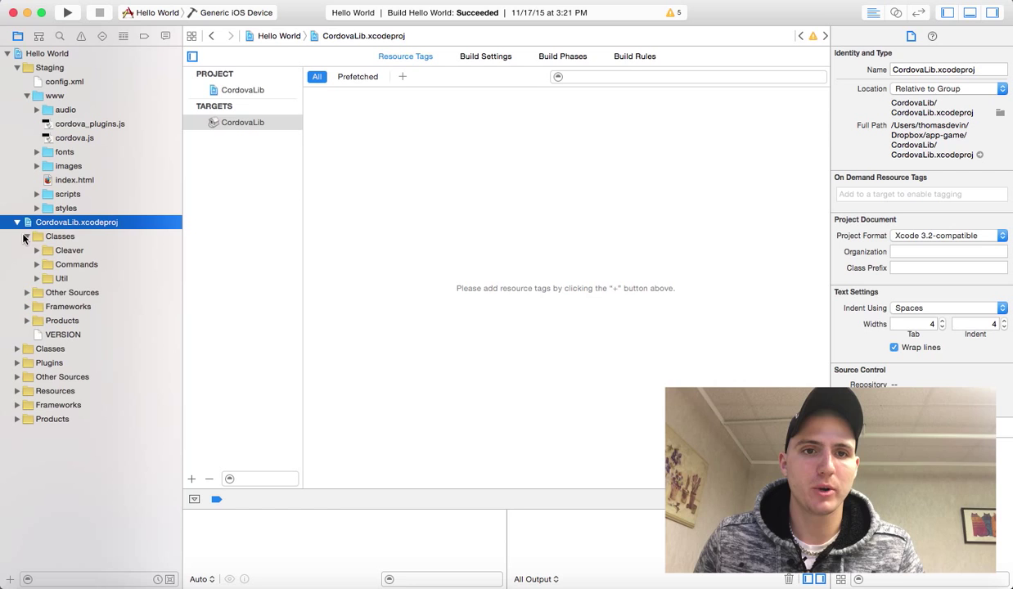
pyautogui.moveTo(38, 255)
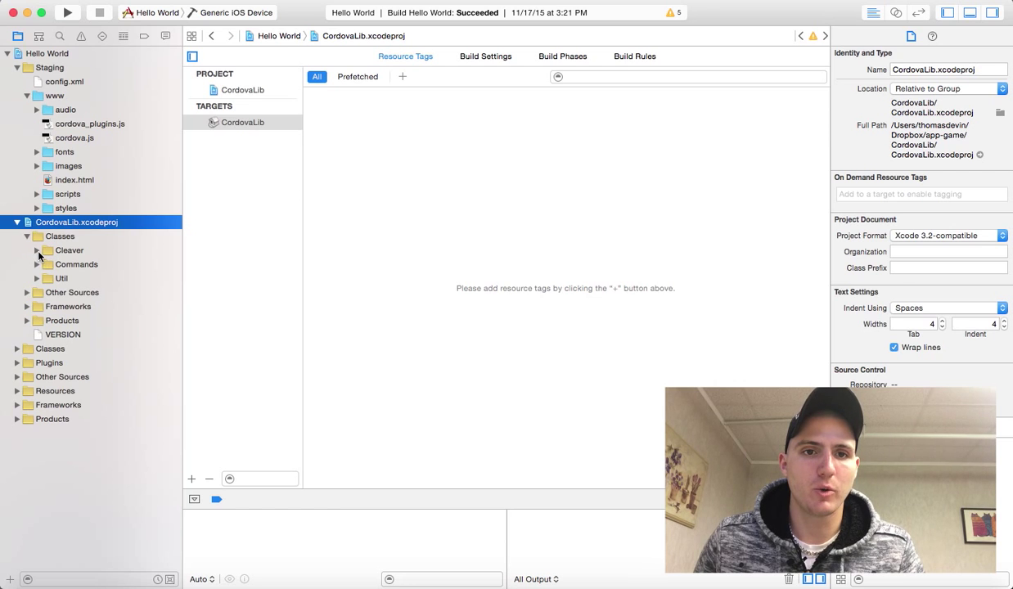
# Step: Expand the Cleaver group and bring up CDVViewController.m in the editor
pyautogui.click(36, 250)
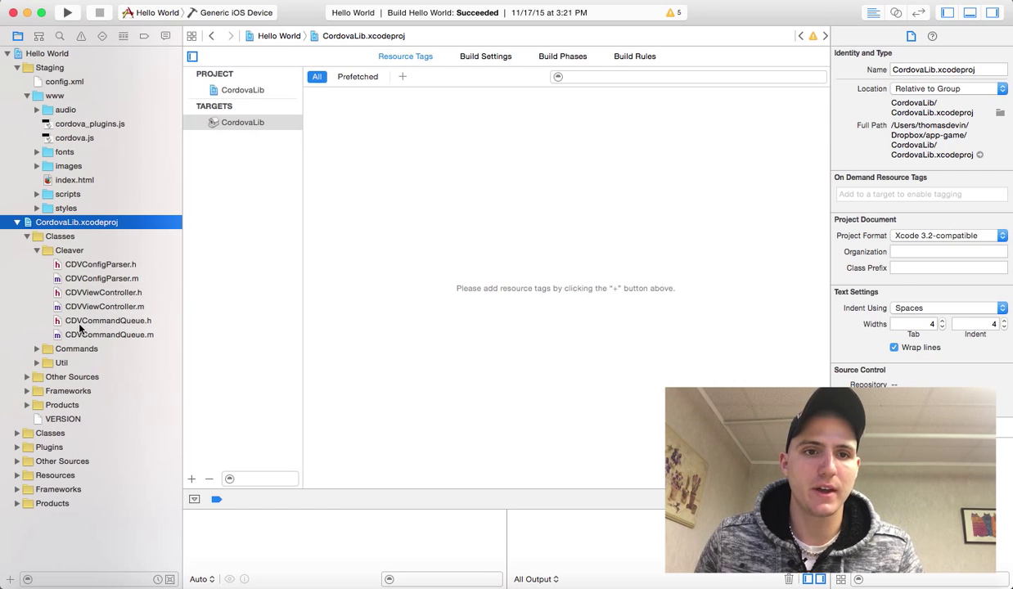
pyautogui.moveTo(77, 315)
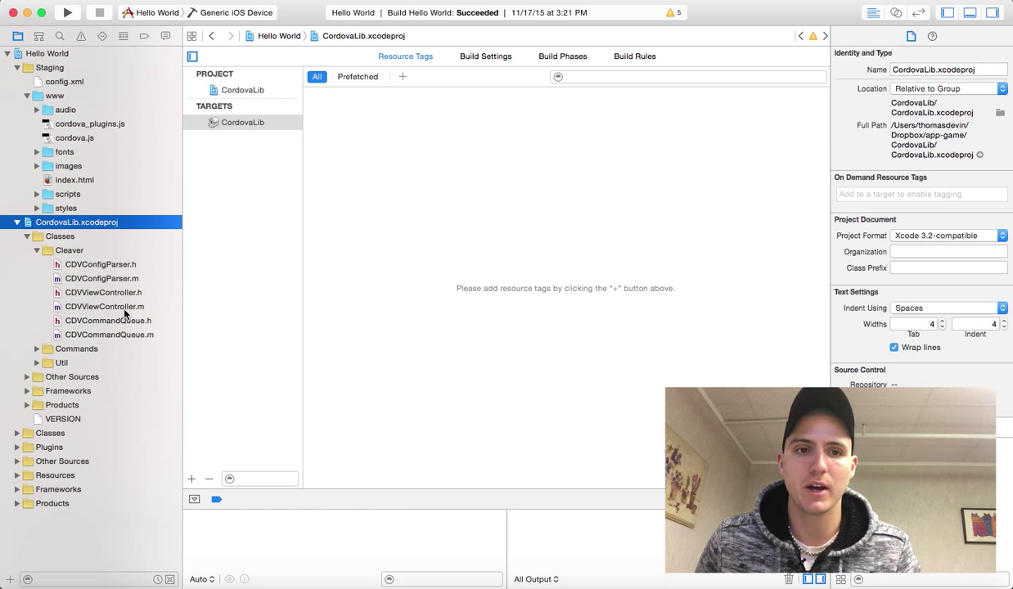
pyautogui.click(104, 306)
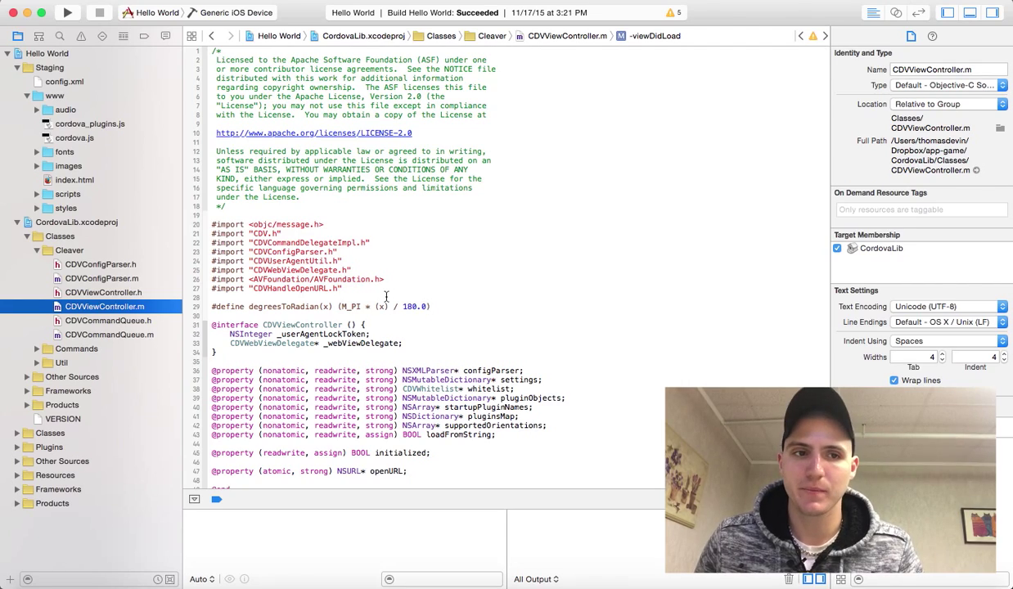
# Step: Scroll CDVViewController.m down until the viewDidLoad method is in view
pyautogui.scroll(-3)
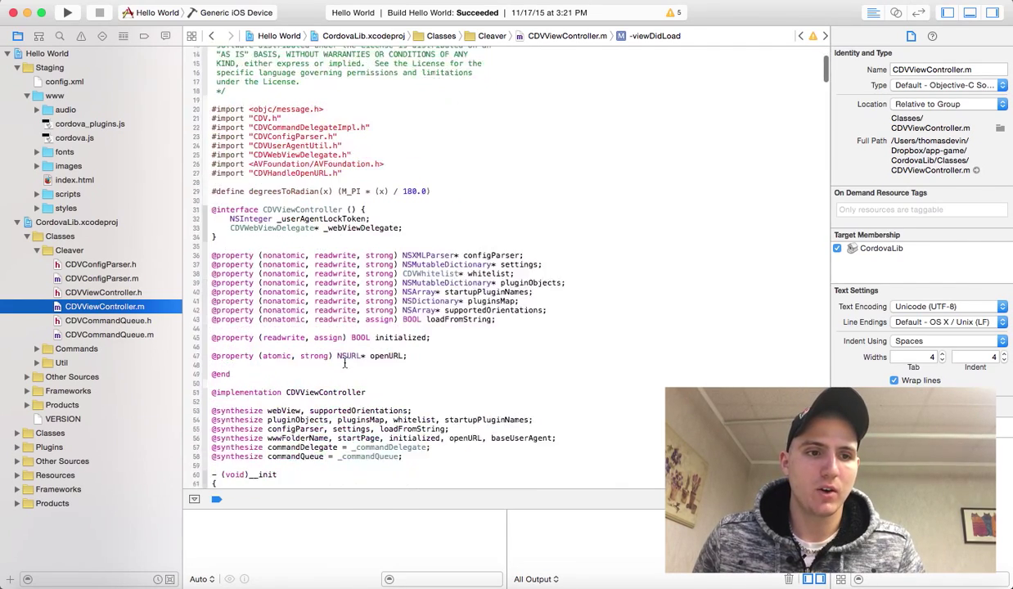
pyautogui.scroll(-3)
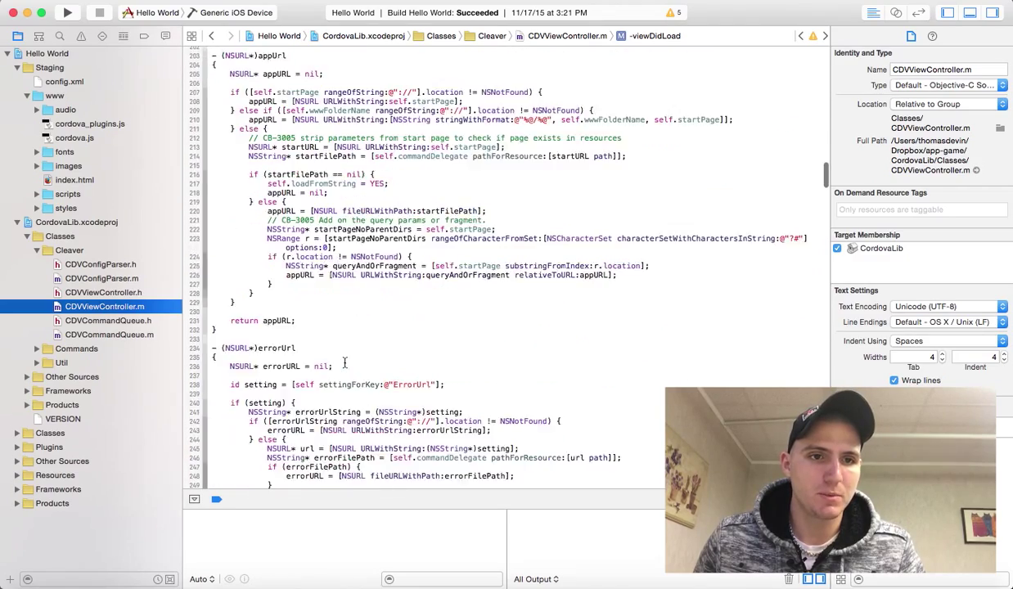
pyautogui.scroll(-3)
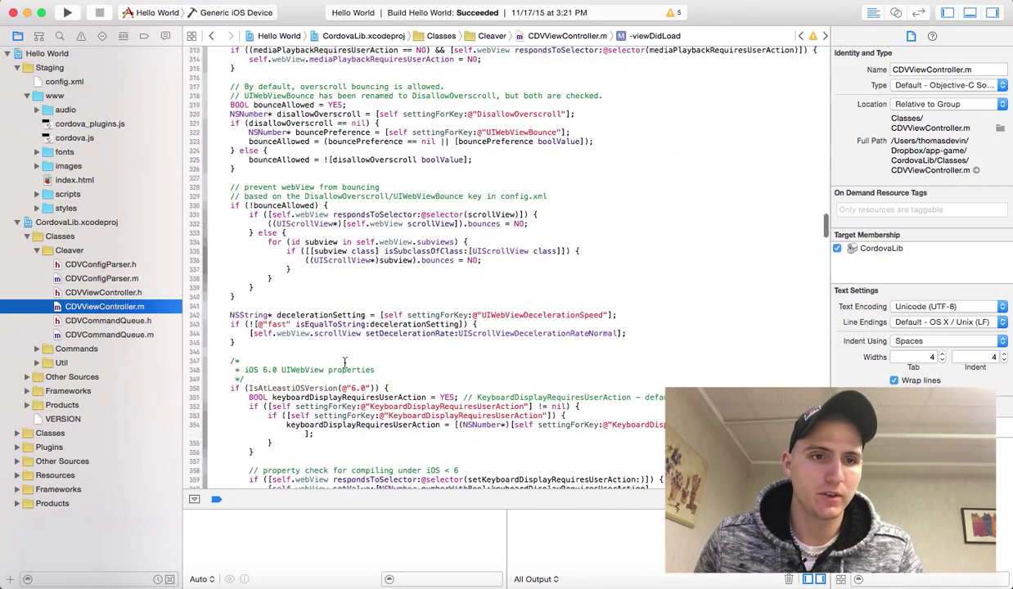
pyautogui.scroll(-3)
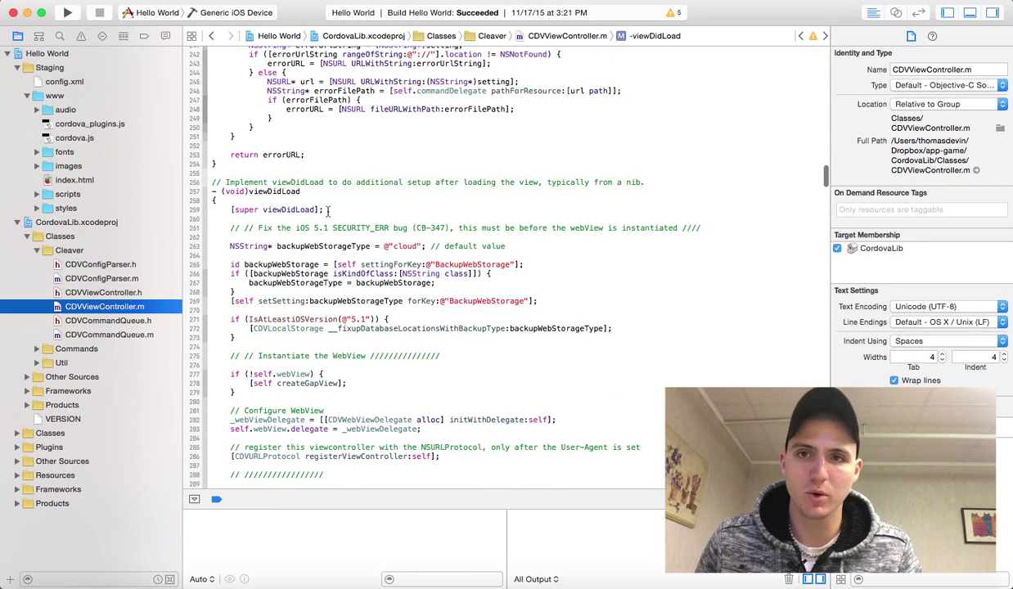
pyautogui.scroll(-3)
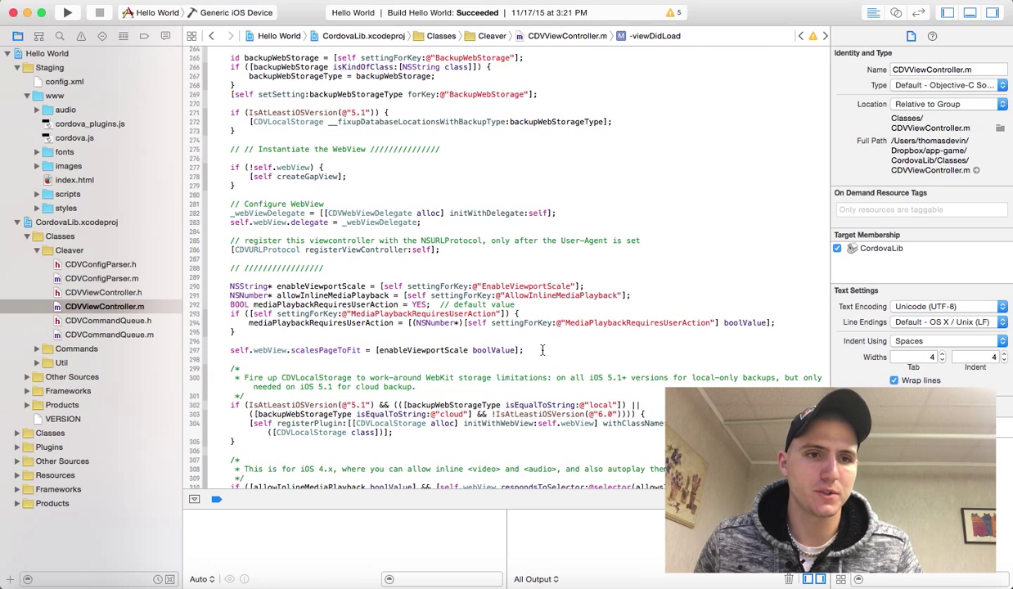
pyautogui.scroll(-3)
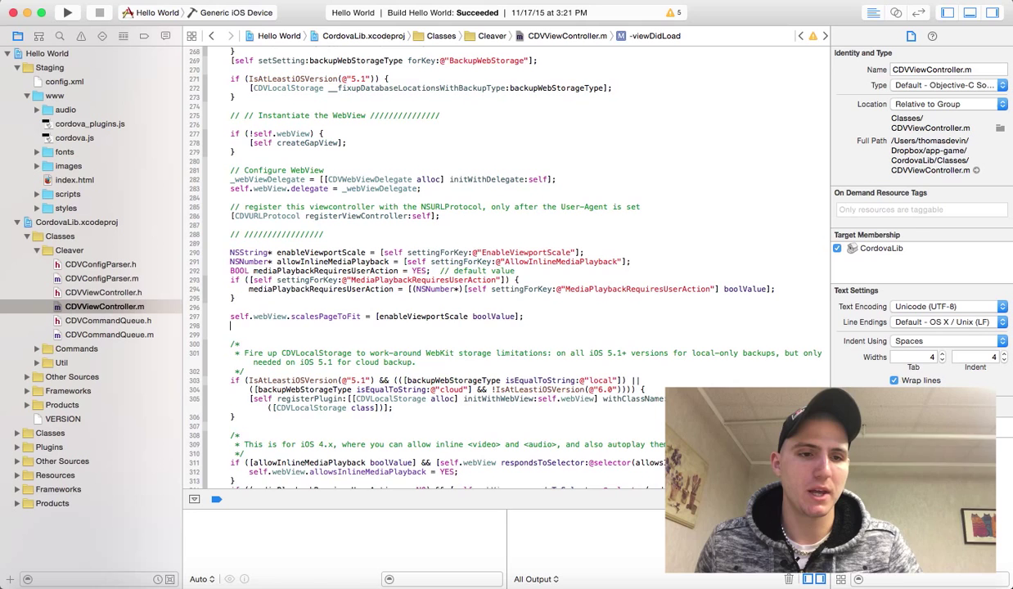
# Step: Add 'self.webView.scrollView.showsVerticalScrollIndicator = NO;' and related lines, then select the long-press gesture lines
pyautogui.write('self.webView.scrollView.showsVerticalScrollIndicator = NO;')
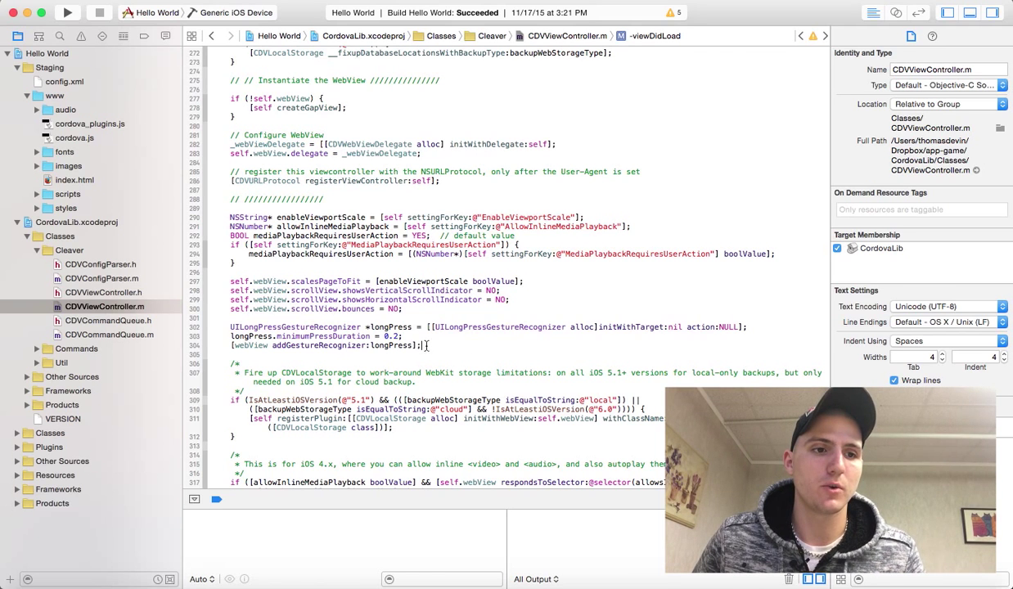
pyautogui.moveTo(232, 326); pyautogui.dragTo(421, 345)
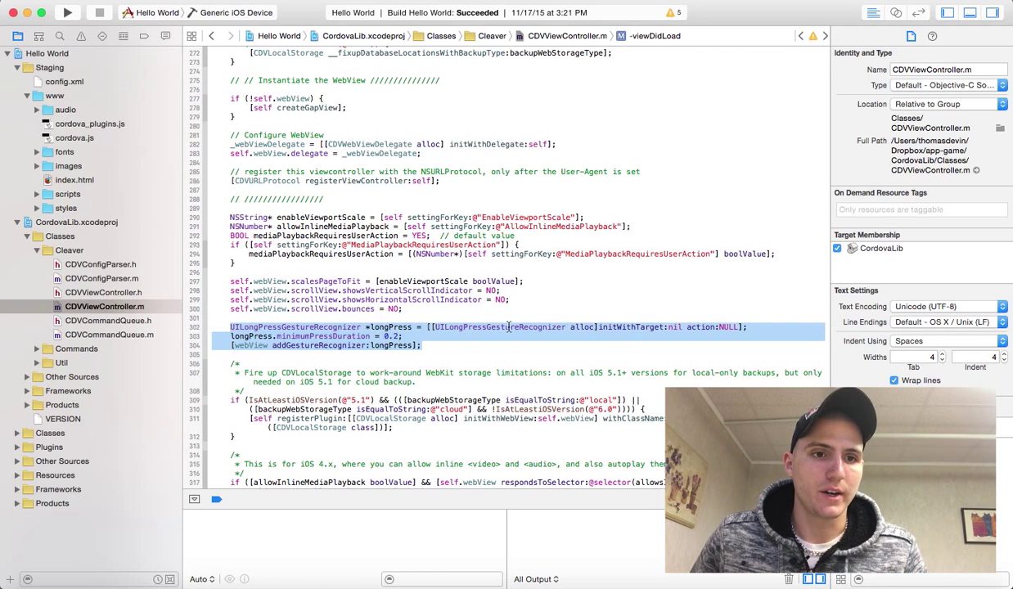